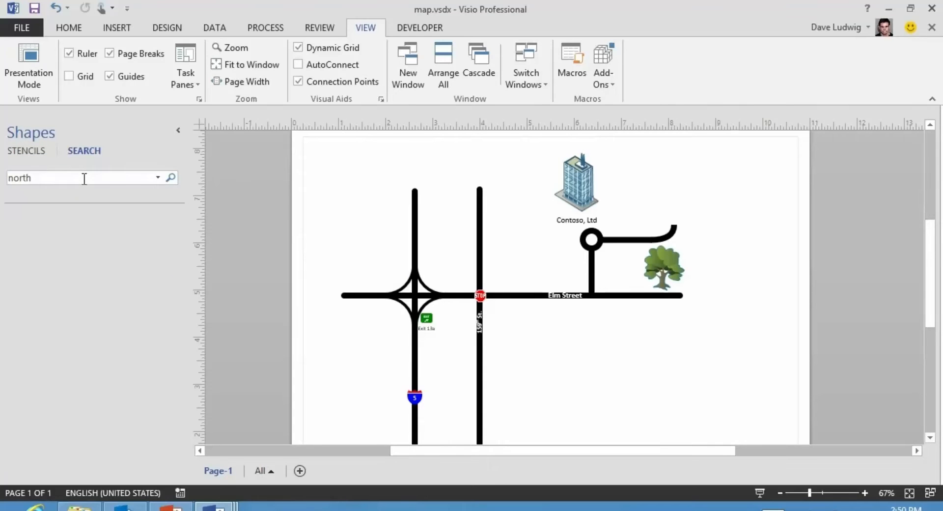
Step: Run the 'north' shape search to list Landmark North and the north arrow annotations
click(171, 177)
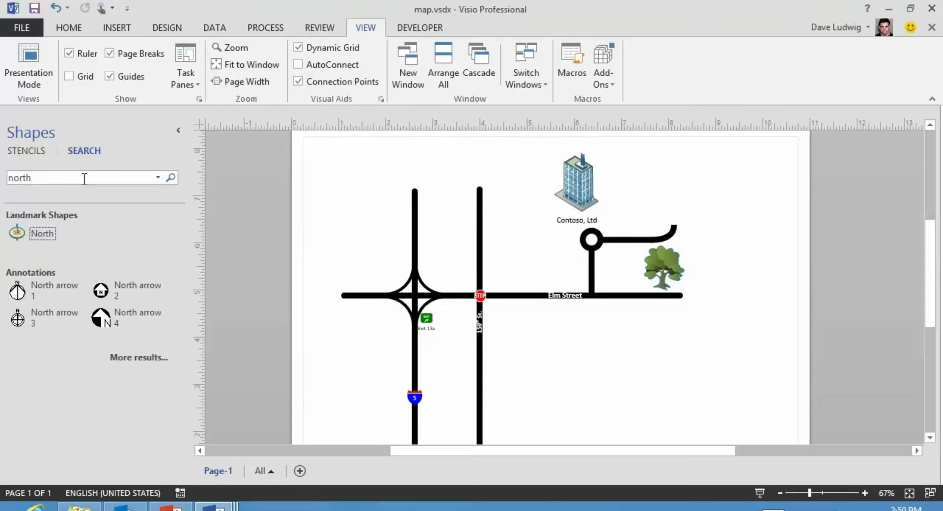
mouse_move(126, 287)
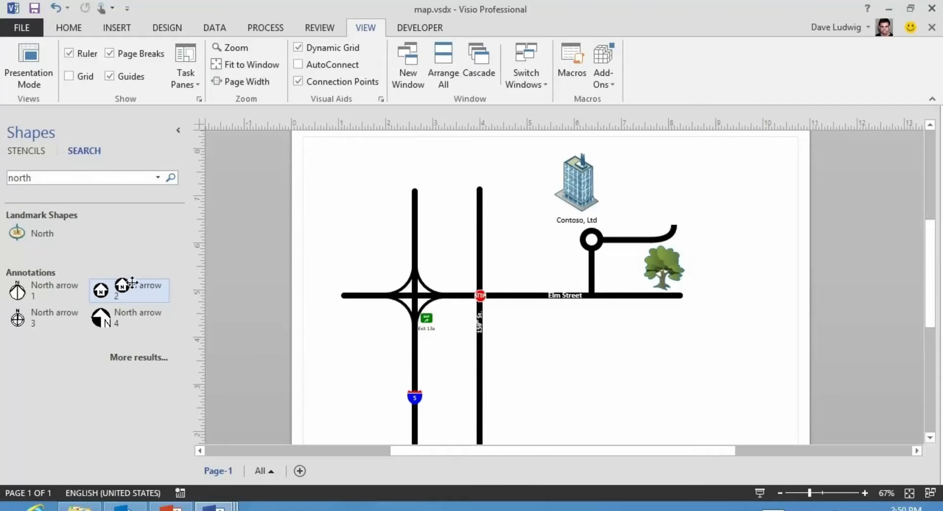